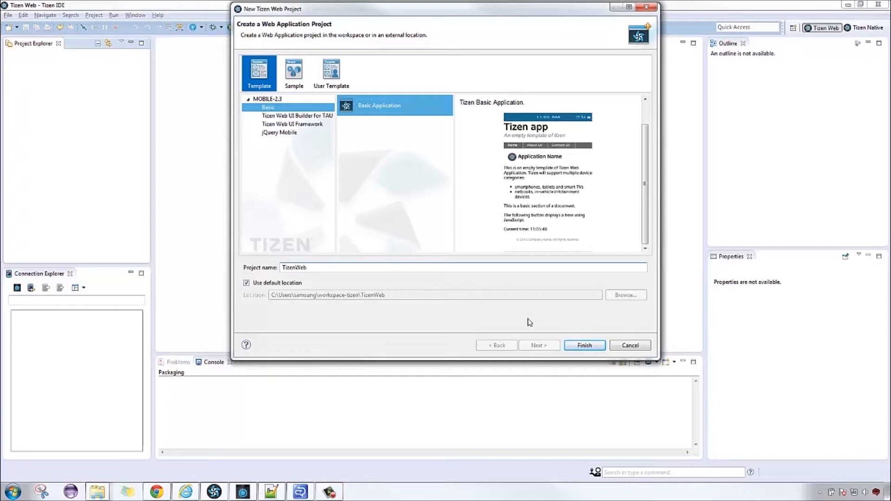
Browse the sample Web App projects in the New Tizen Web Project wizard
click(584, 345)
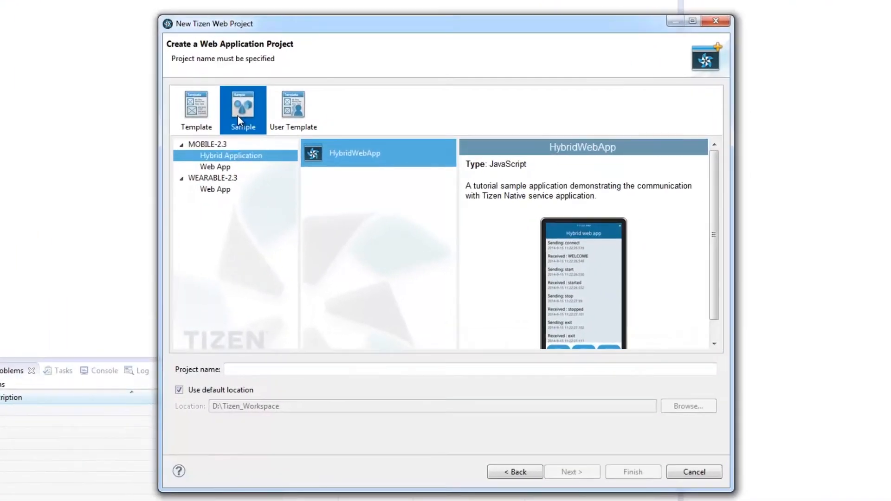
click(214, 166)
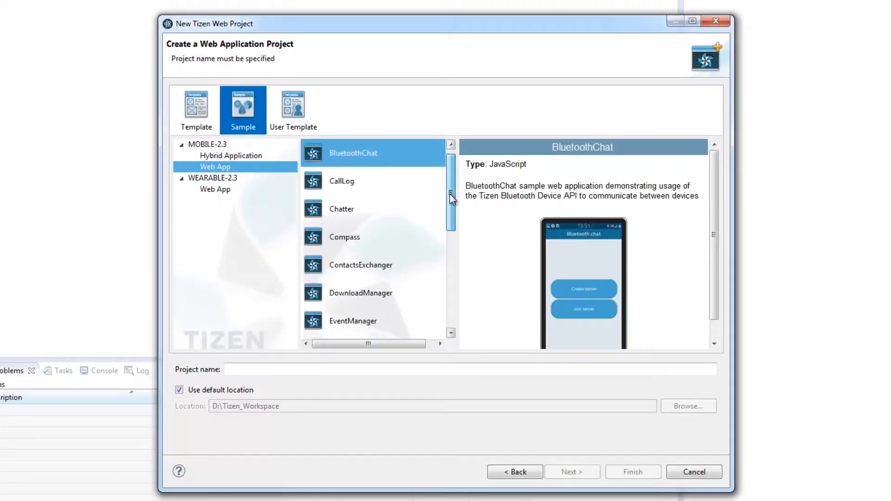
scroll(down, 3)
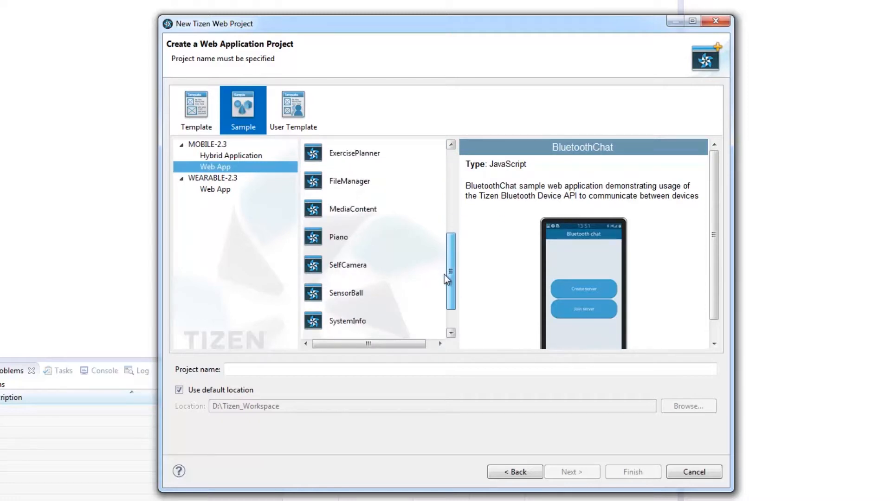
Switch back to templates and list the mobile Tizen Web UI Framework templates
click(195, 107)
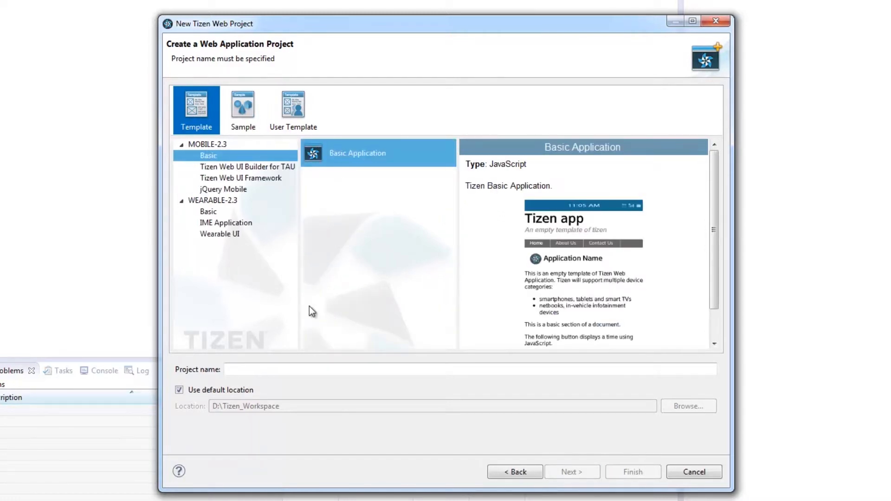
mouse_move(239, 173)
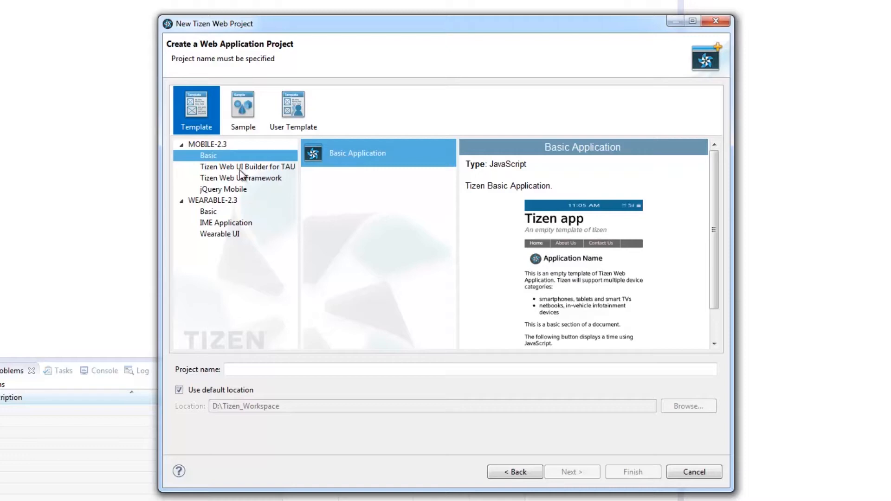
click(247, 166)
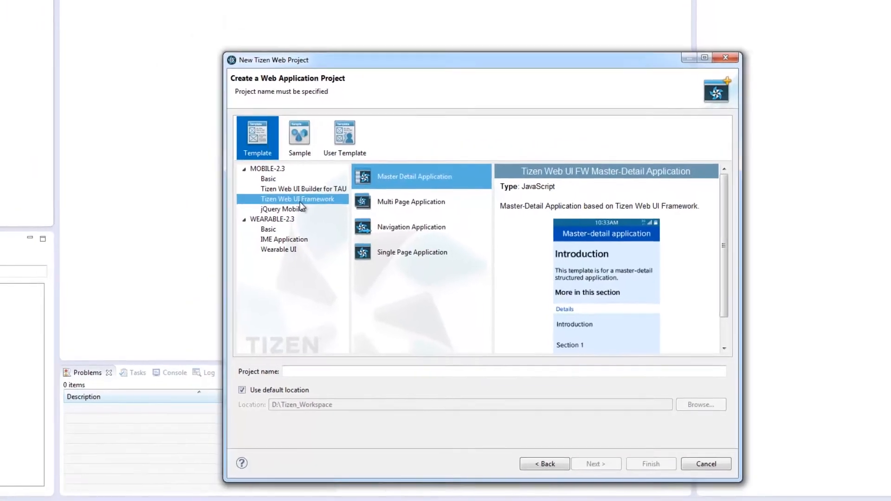
click(343, 138)
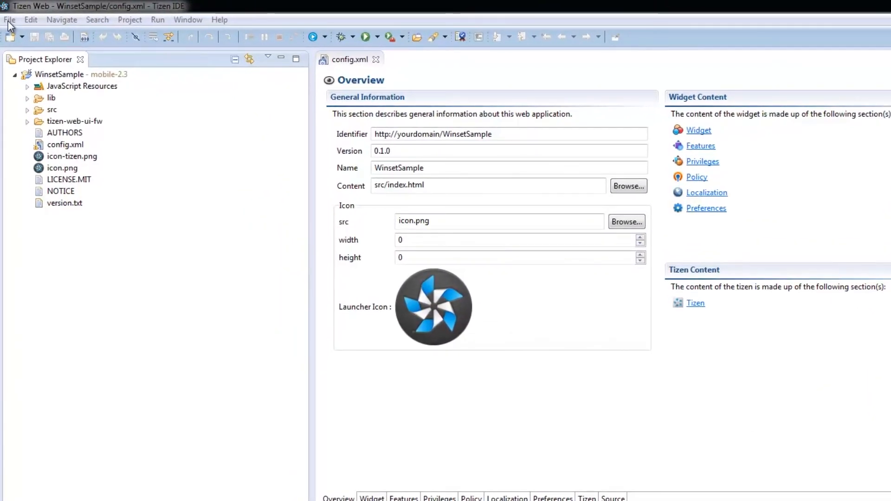
Start a User Template export named SampleUserTemplate via File > Export
click(9, 19)
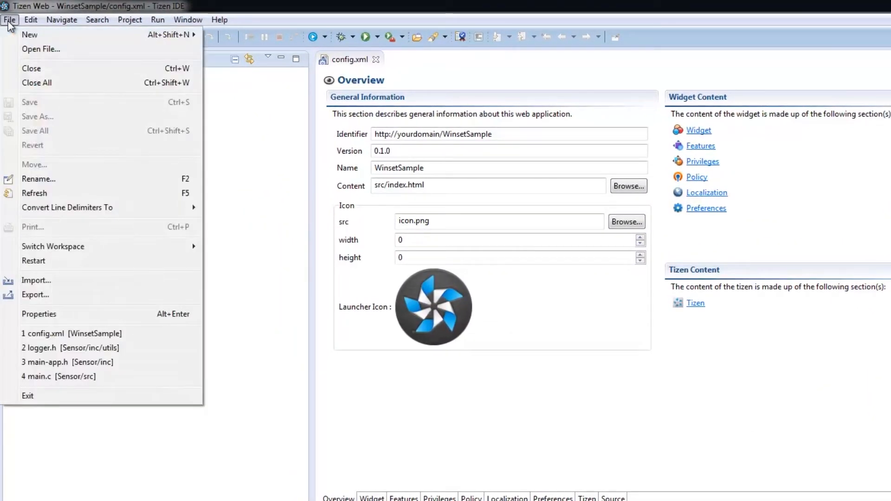
mouse_move(34, 295)
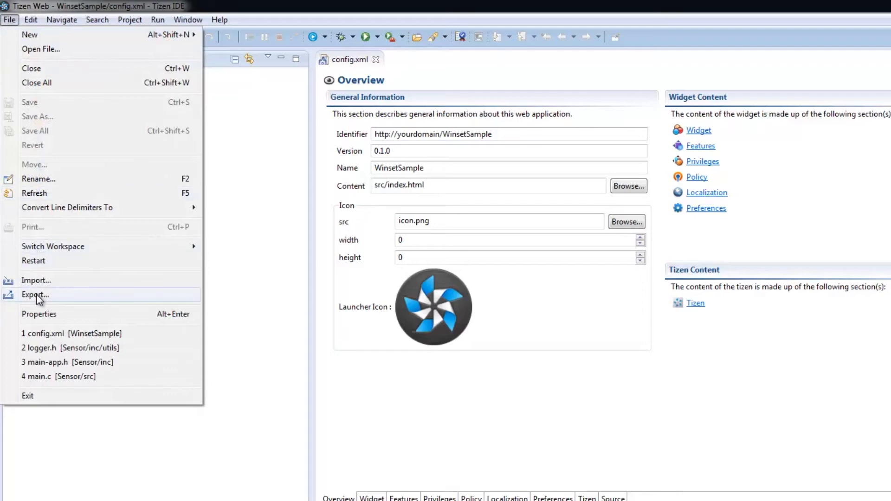
click(34, 294)
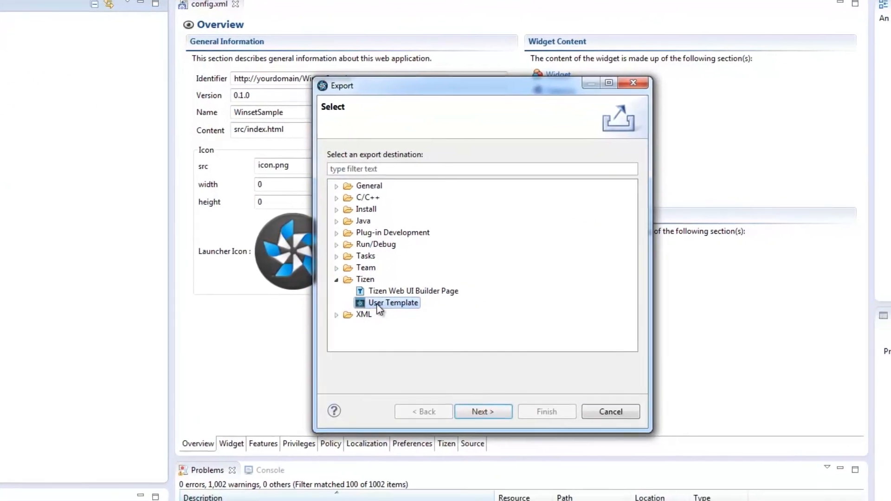
click(482, 411)
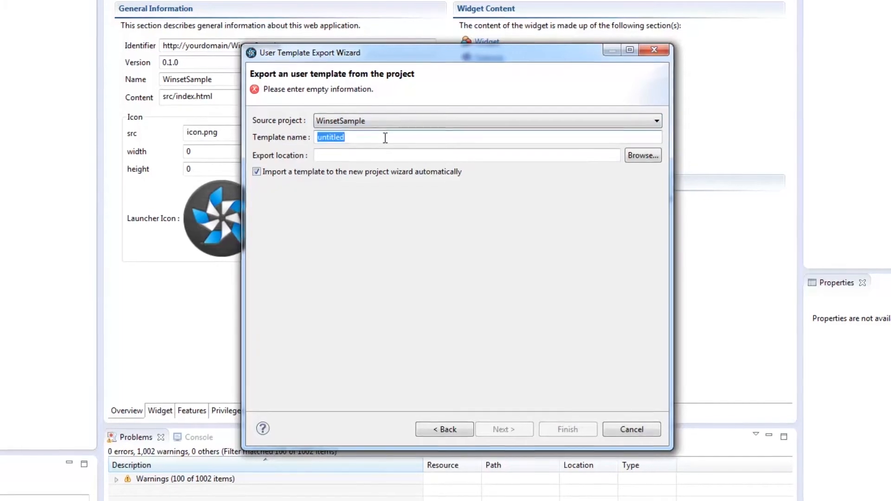
text(SampleUserTemplate)
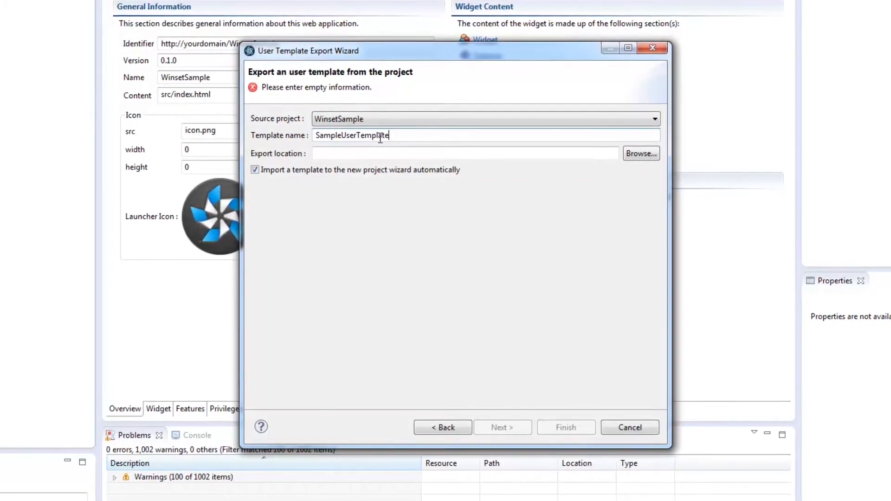
Set the export location to the user-templates folder and finish the export
click(640, 153)
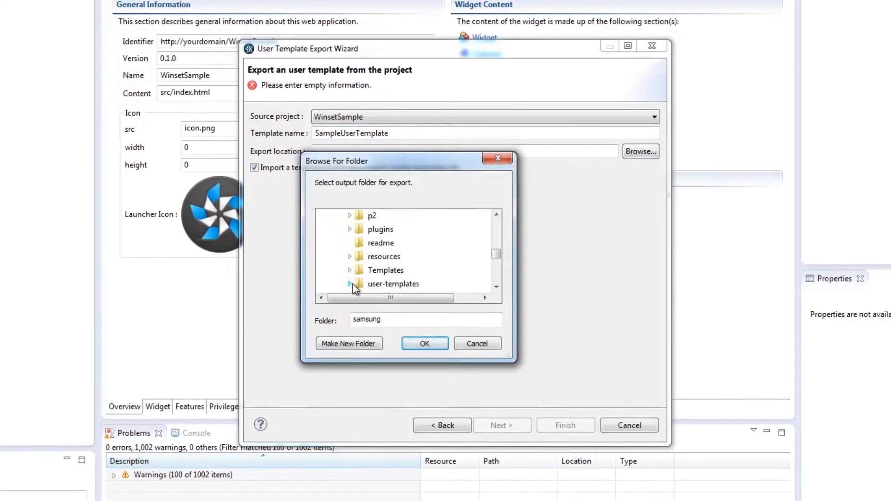
click(393, 284)
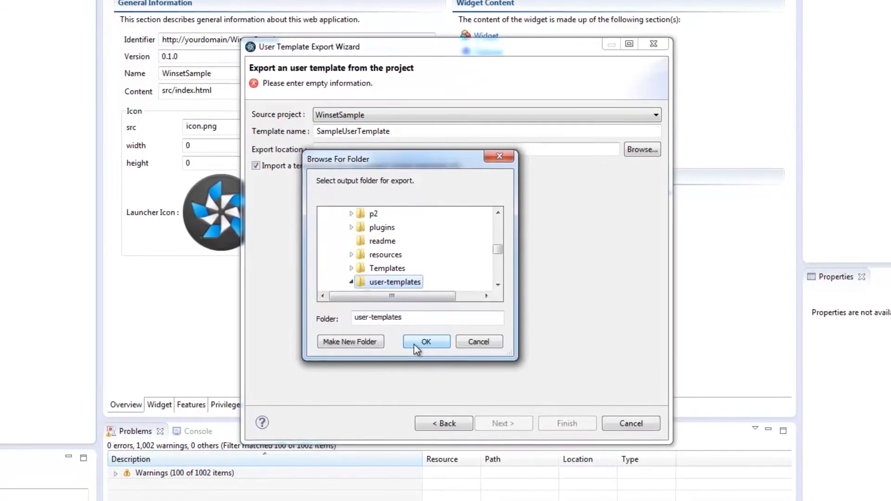
click(425, 342)
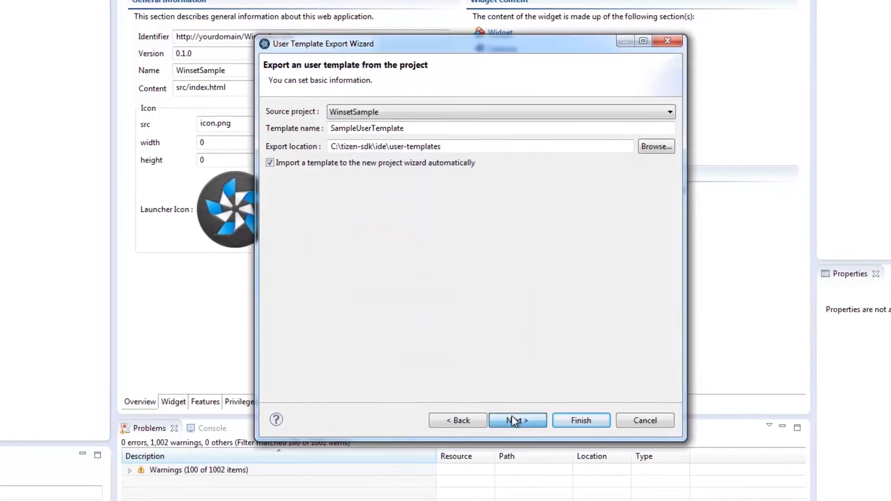
click(516, 420)
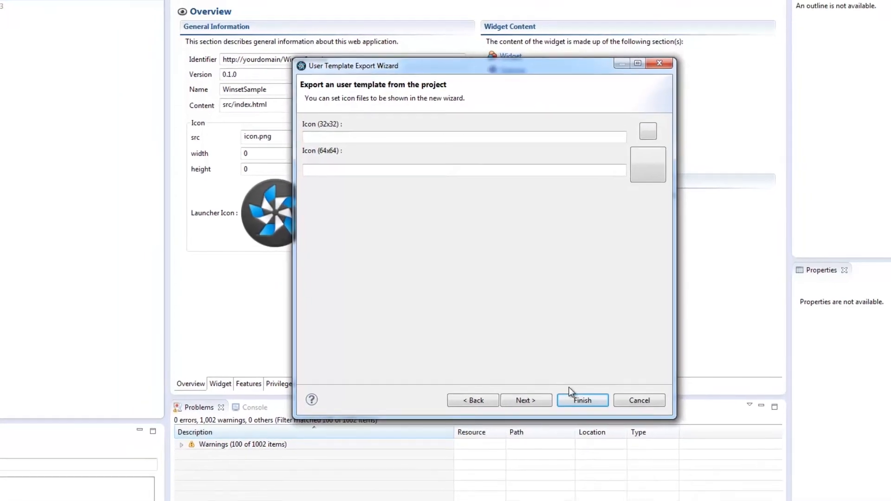
click(582, 400)
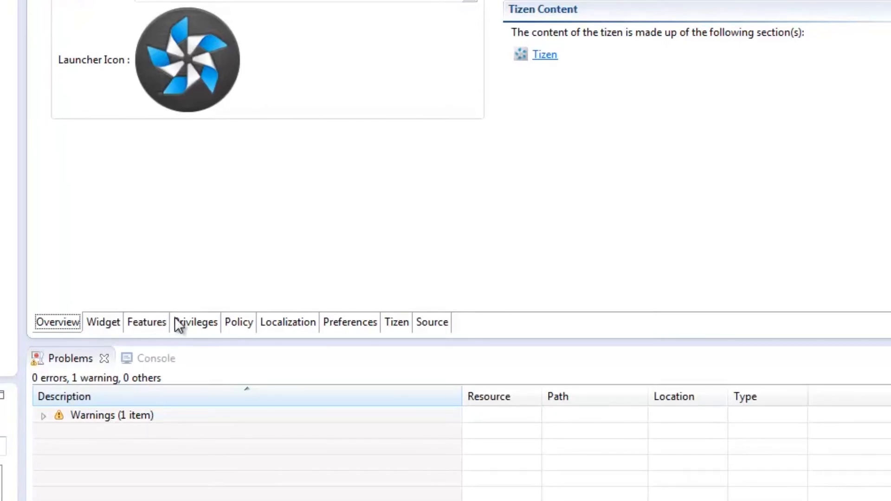
mouse_move(294, 332)
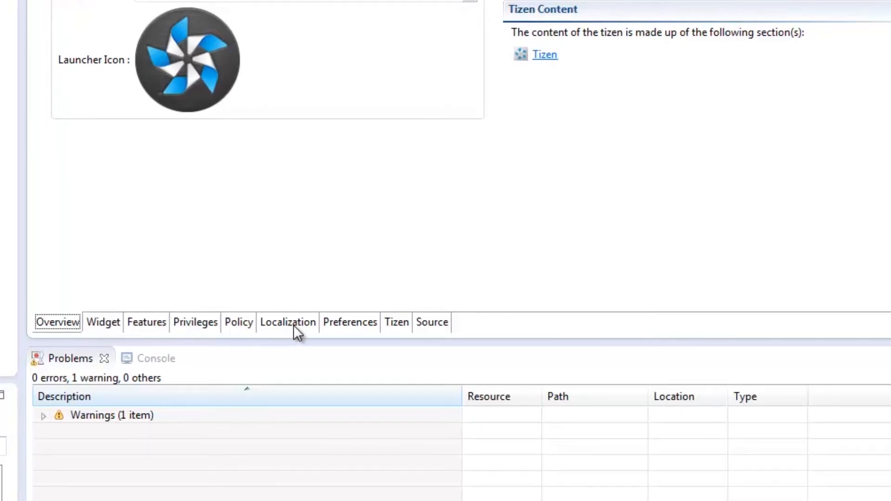
mouse_move(389, 329)
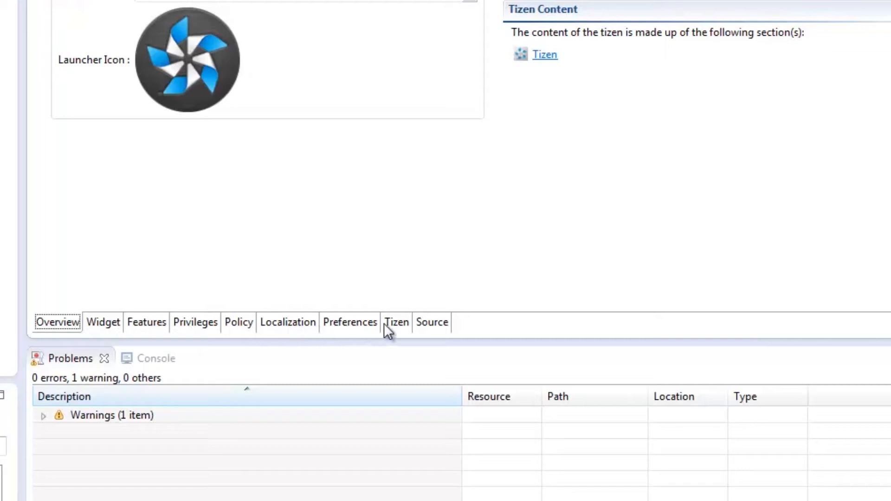